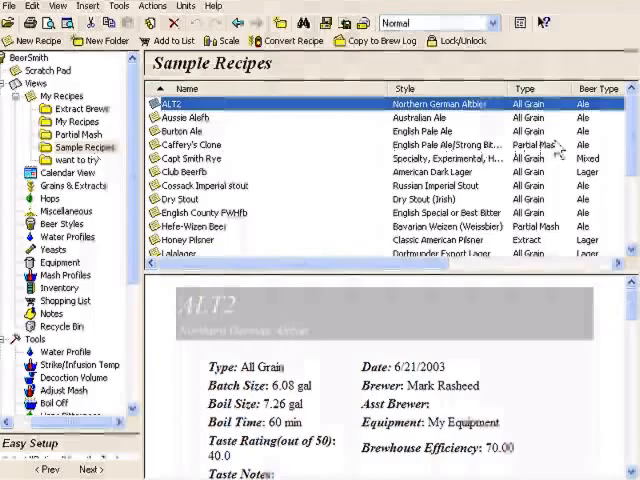
Step: Browse the Extract Brews recipe list, then switch to the My Recipes folder
{"action": "scroll", "scroll_direction": "down", "scroll_amount": 3}
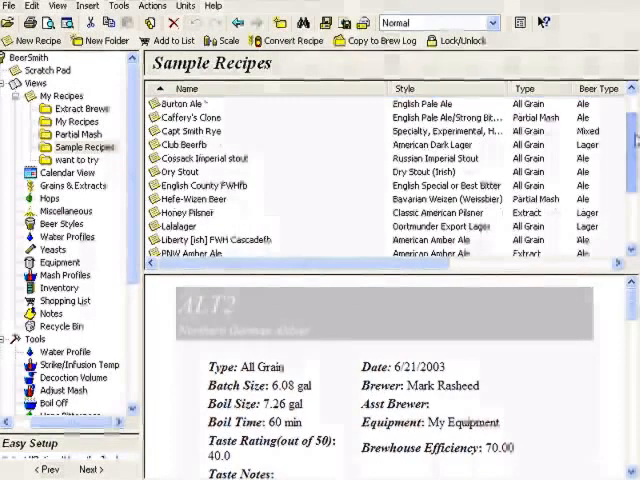
{"action": "scroll", "scroll_direction": "down", "scroll_amount": 3}
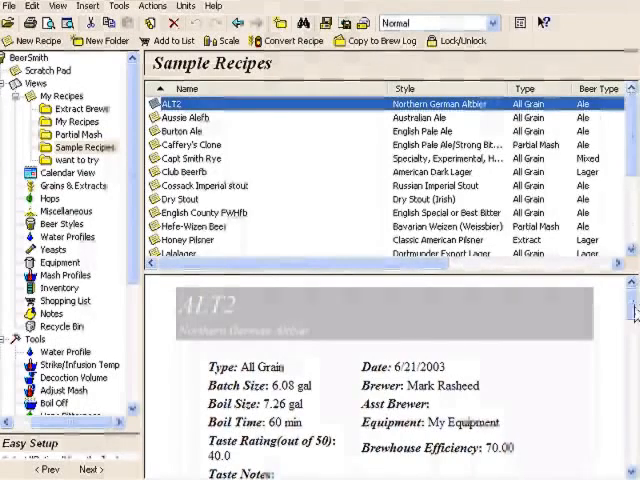
{"action": "scroll", "scroll_direction": "down", "scroll_amount": 3}
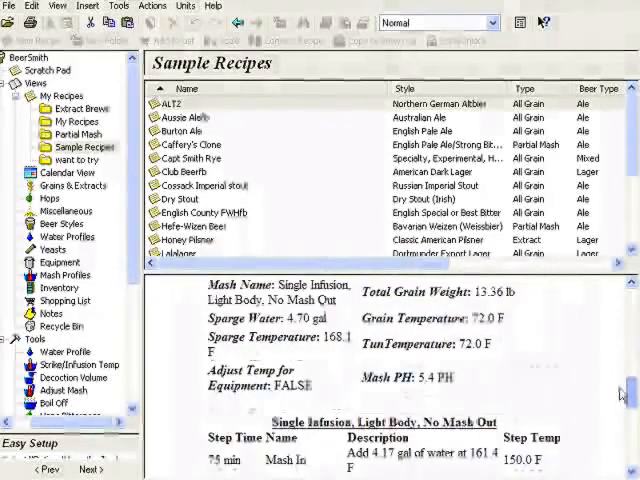
{"action": "scroll", "scroll_direction": "down", "scroll_amount": 3}
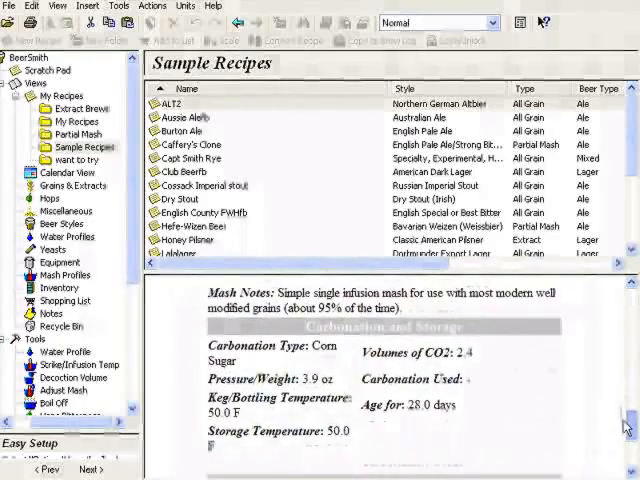
{"action": "scroll", "scroll_direction": "down", "scroll_amount": 3}
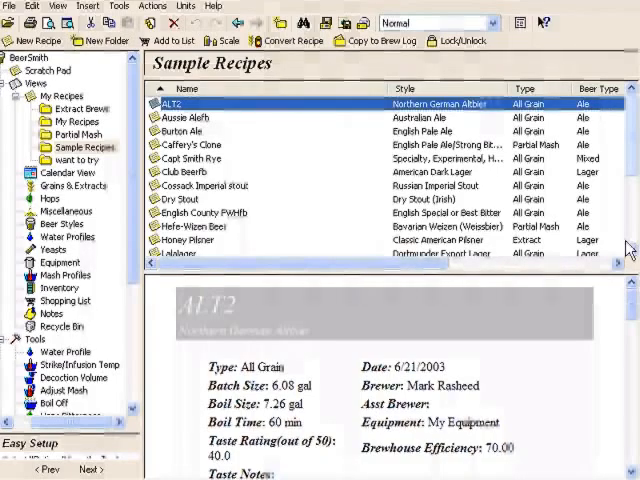
{"action": "mouse_move", "coordinate": [70, 108]}
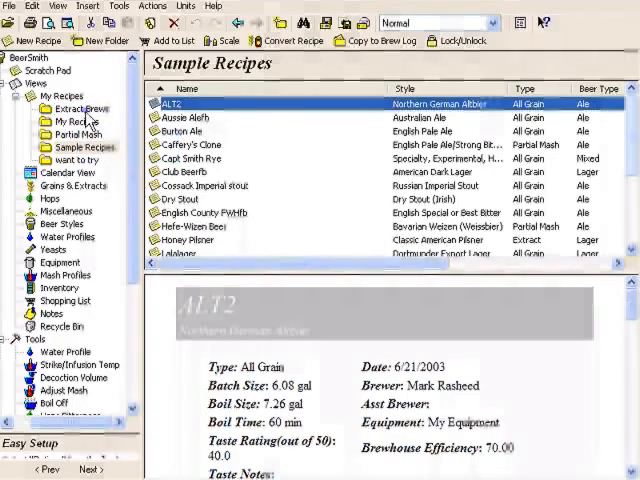
{"action": "left_click", "coordinate": [81, 108]}
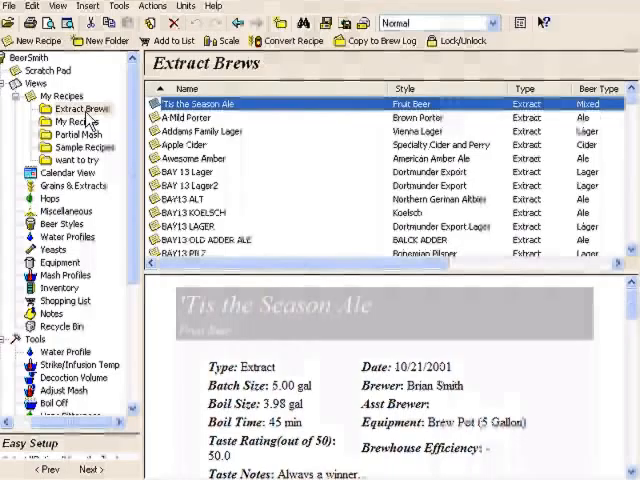
{"action": "mouse_move", "coordinate": [500, 118]}
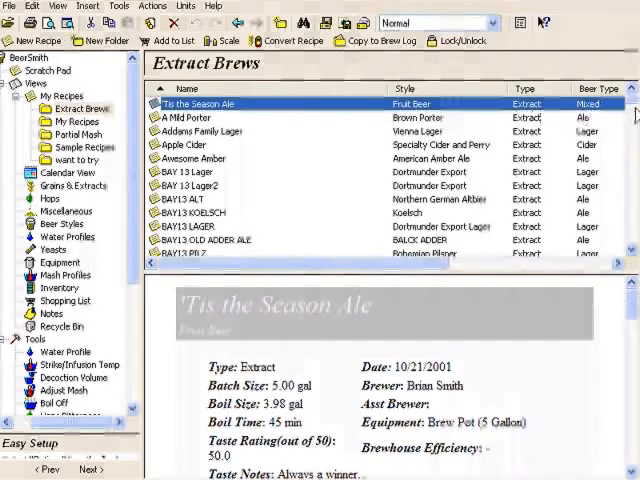
{"action": "scroll", "scroll_direction": "down", "scroll_amount": 3}
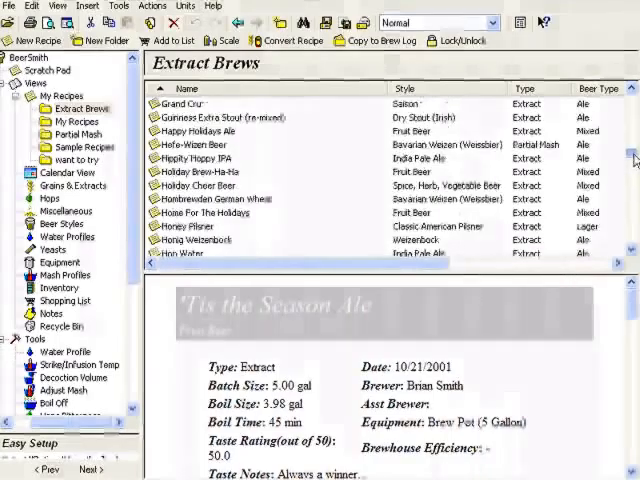
{"action": "scroll", "scroll_direction": "down", "scroll_amount": 3}
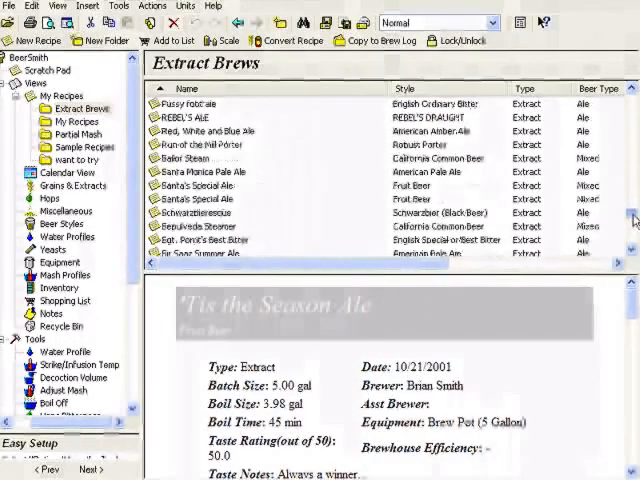
{"action": "scroll", "scroll_direction": "down", "scroll_amount": 3}
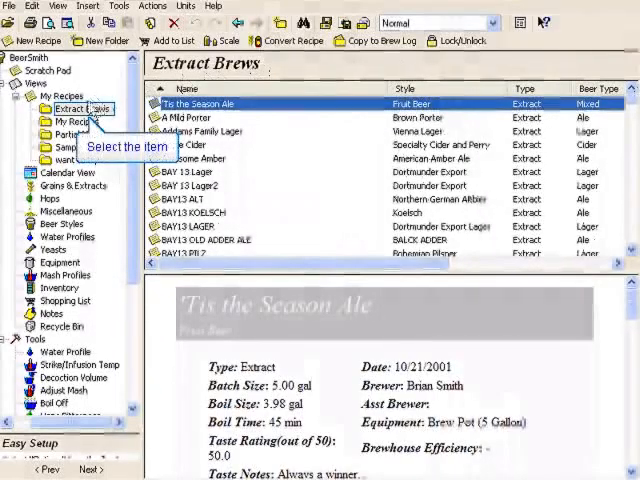
{"action": "left_click", "coordinate": [72, 121]}
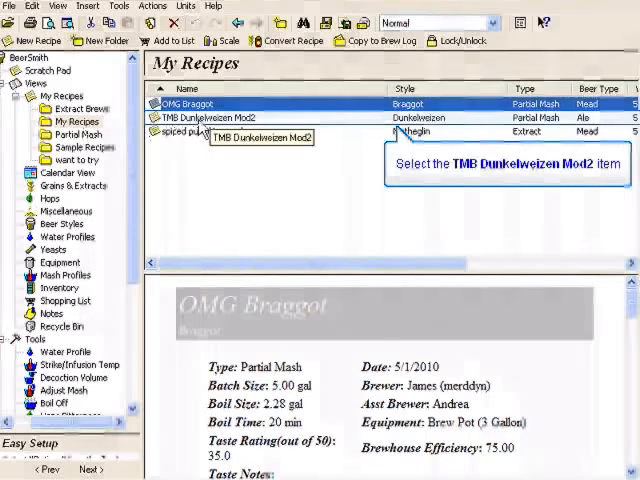
Step: Compare TMB Dunkelweizen Mod2, spiced pumpkin mead and OMG Braggot, ending on spiced pumpkin mead
{"action": "left_click", "coordinate": [210, 117]}
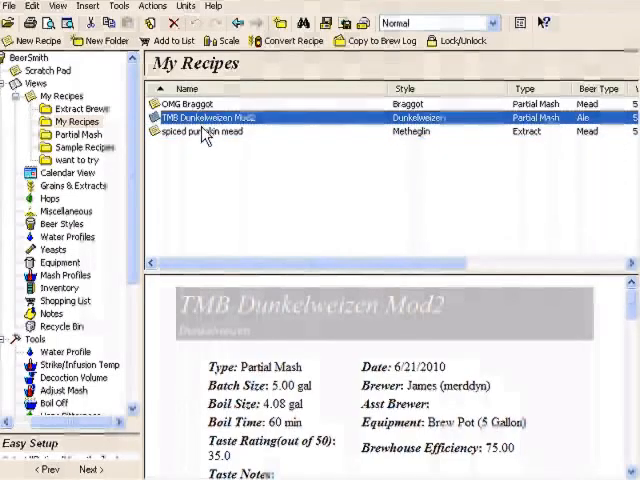
{"action": "left_click", "coordinate": [200, 131]}
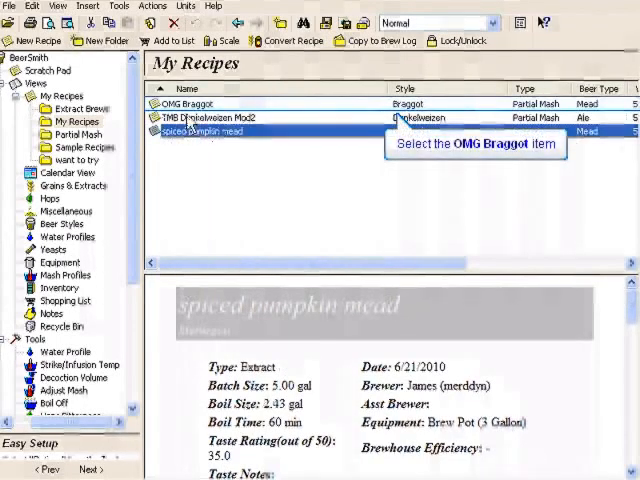
{"action": "left_click", "coordinate": [200, 103]}
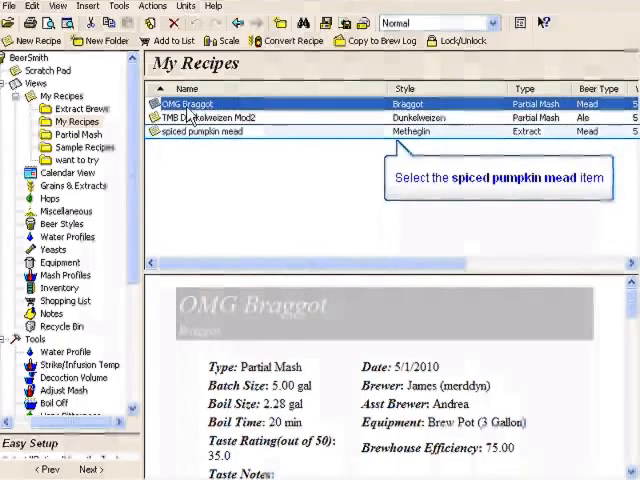
{"action": "left_click", "coordinate": [205, 131]}
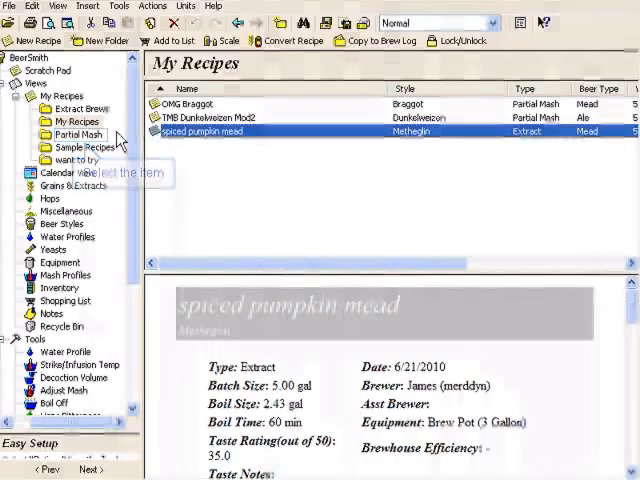
Step: Open the Partial Mash folder and scroll to A Toast to Your Health Nut Brown
{"action": "left_click", "coordinate": [75, 134]}
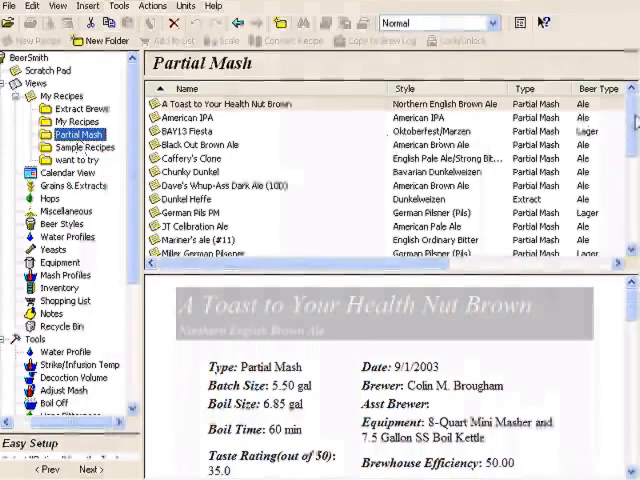
{"action": "scroll", "scroll_direction": "down", "scroll_amount": 3}
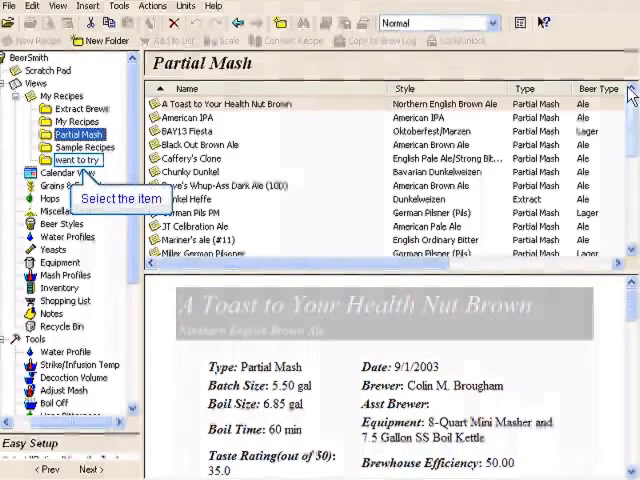
{"action": "mouse_move", "coordinate": [130, 130]}
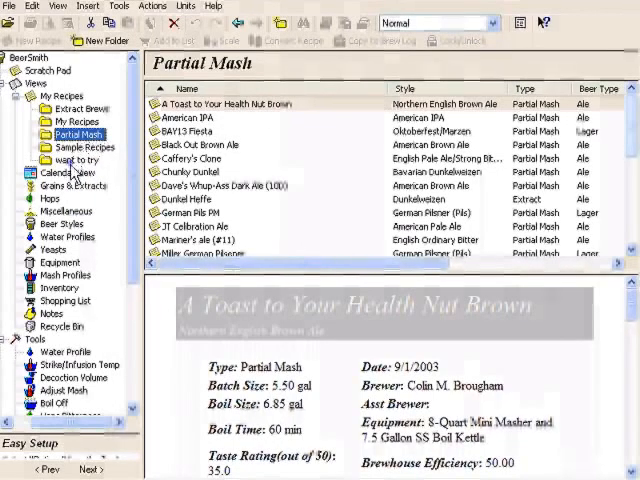
Step: In 'want to try', compare Strawbana Cabana Mead and Warner Old Bavarian Weissbier, ending on the mead
{"action": "left_click", "coordinate": [71, 160]}
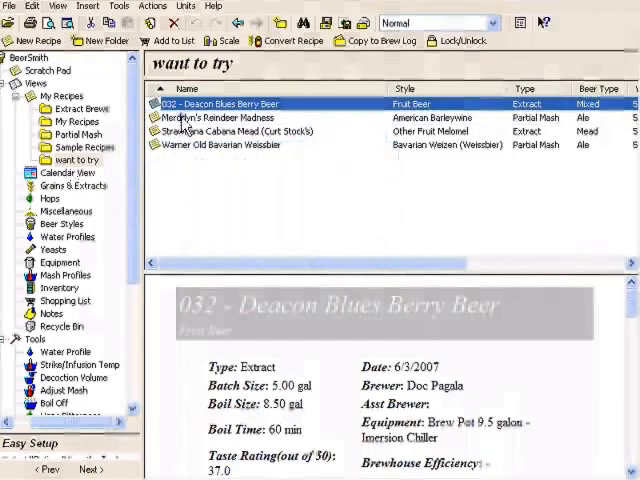
{"action": "left_click", "coordinate": [230, 131]}
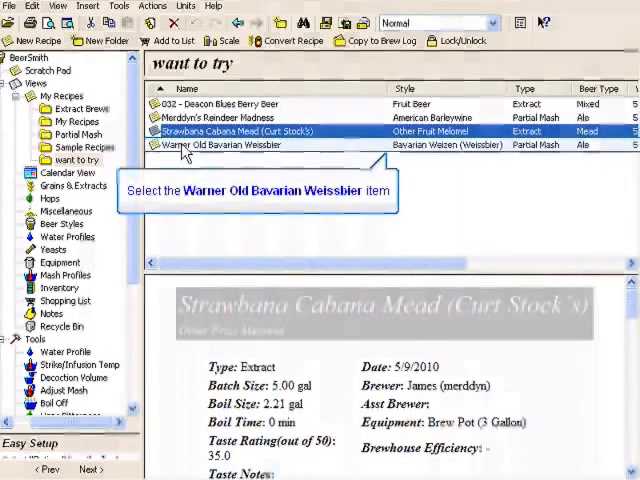
{"action": "left_click", "coordinate": [222, 144]}
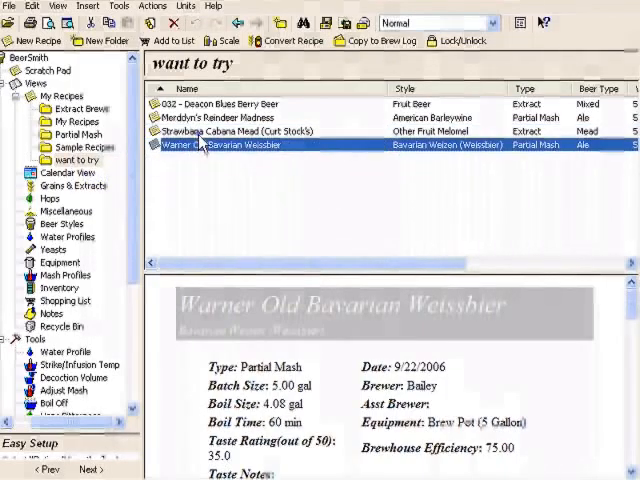
{"action": "left_click", "coordinate": [230, 131]}
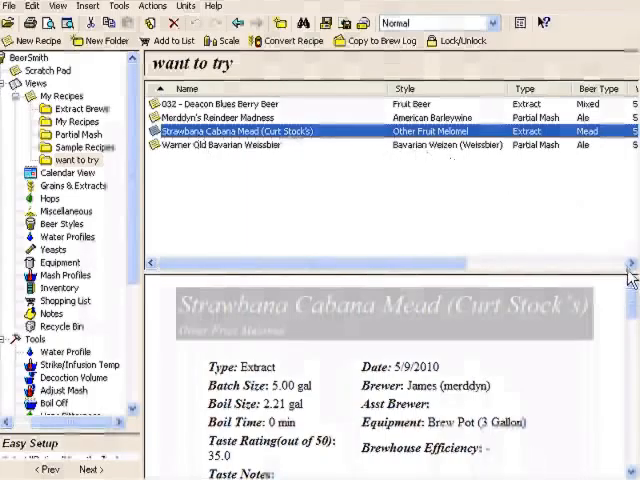
{"action": "scroll", "scroll_direction": "down", "scroll_amount": 3}
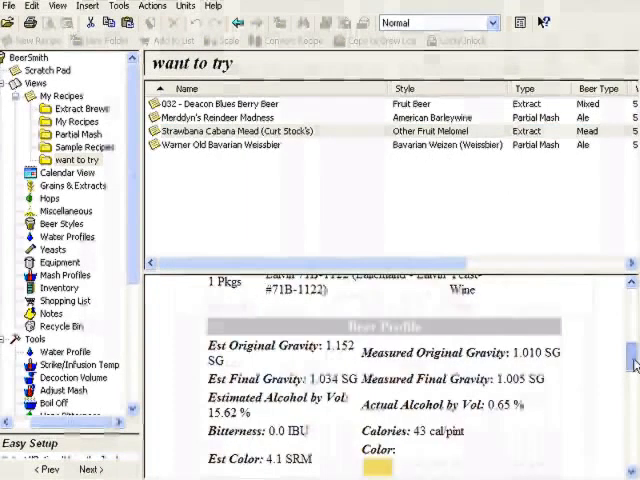
{"action": "scroll", "scroll_direction": "down", "scroll_amount": 3}
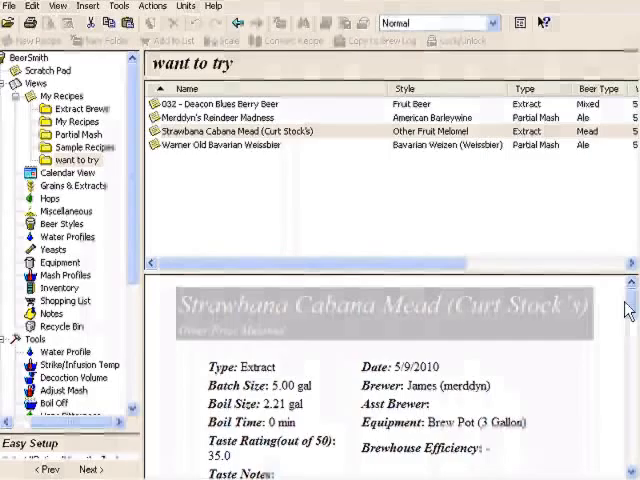
{"action": "scroll", "scroll_direction": "down", "scroll_amount": 3}
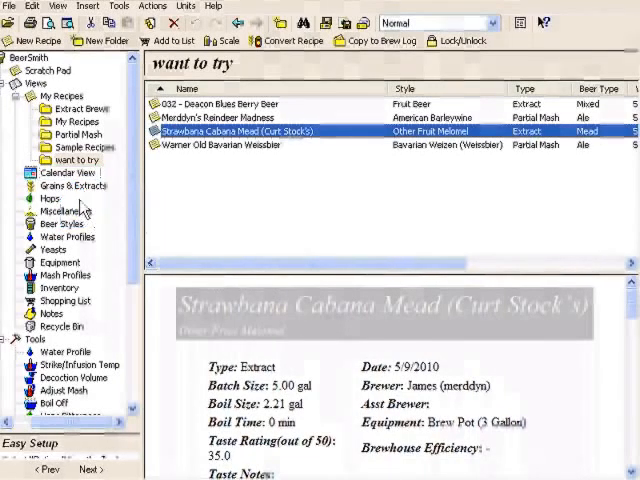
Step: Switch to Calendar View to see June 2010's OMG Braggot aging entries
{"action": "left_click", "coordinate": [61, 172]}
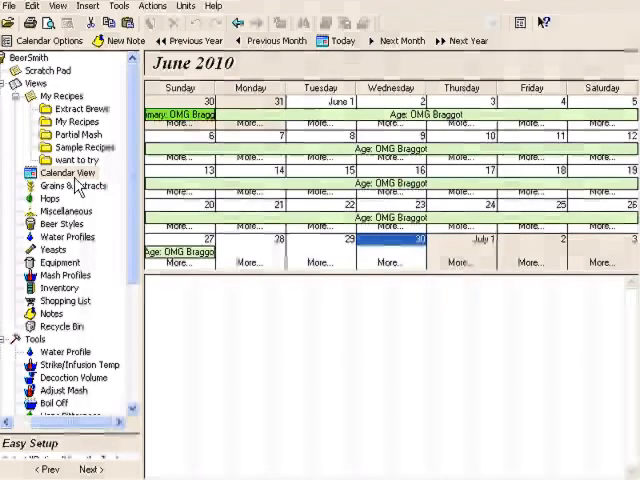
{"action": "mouse_move", "coordinate": [67, 186]}
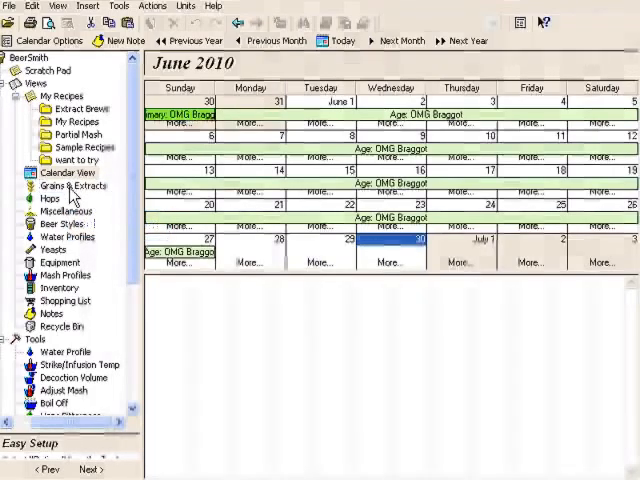
Step: Scroll through the Grains, Extracts & Sugars database
{"action": "left_click", "coordinate": [66, 185]}
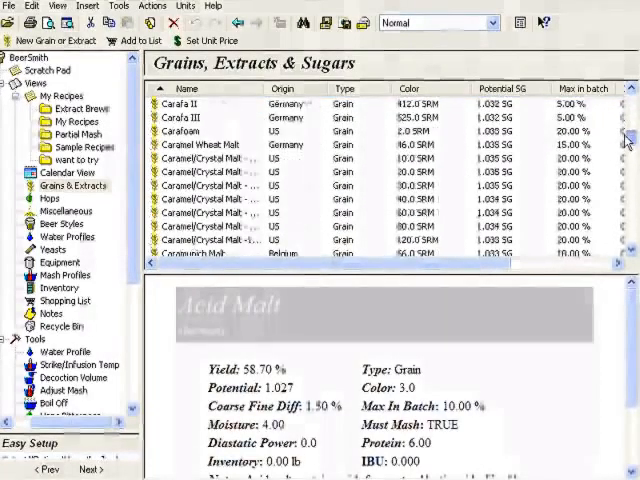
{"action": "scroll", "scroll_direction": "down", "scroll_amount": 3}
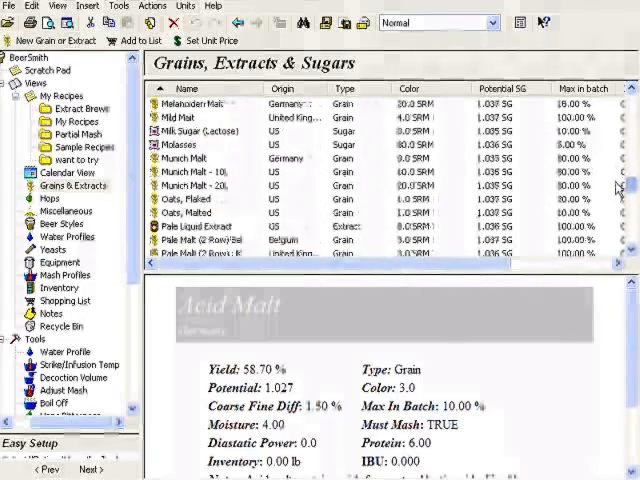
{"action": "scroll", "scroll_direction": "down", "scroll_amount": 3}
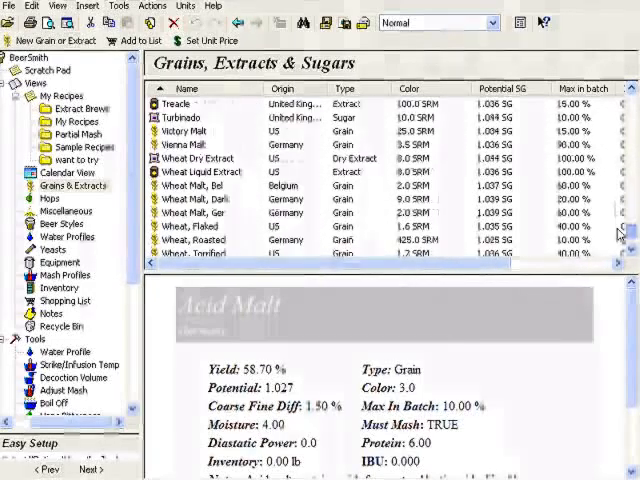
{"action": "scroll", "scroll_direction": "down", "scroll_amount": 3}
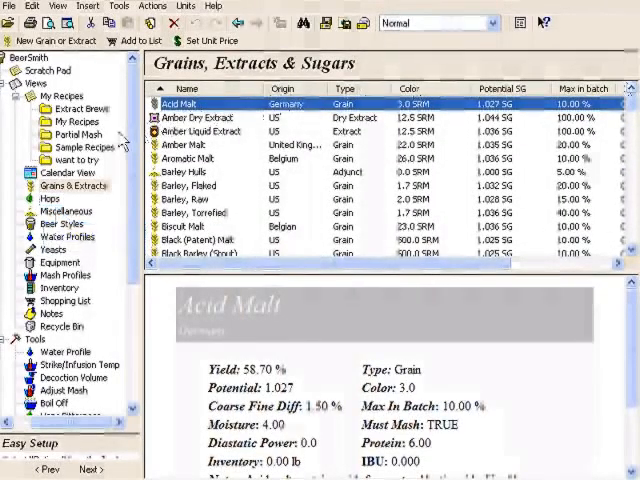
{"action": "mouse_move", "coordinate": [55, 210]}
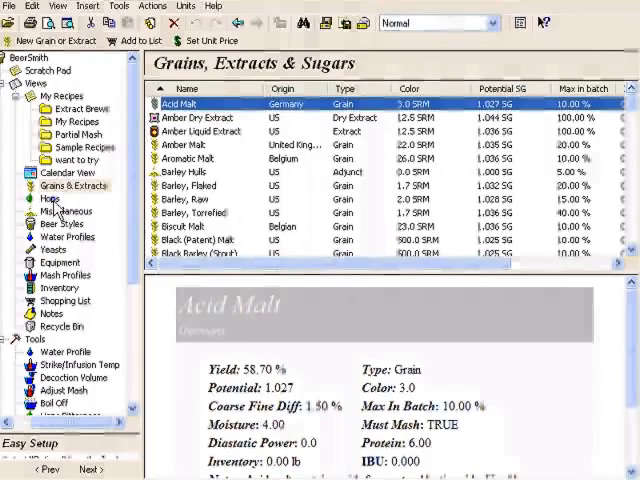
Step: Scroll the Hops list, then switch to Miscellaneous ingredients showing Allspice
{"action": "left_click", "coordinate": [43, 198]}
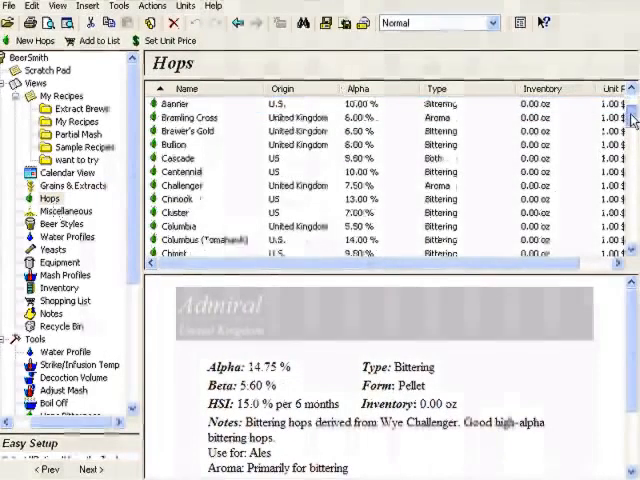
{"action": "scroll", "scroll_direction": "down", "scroll_amount": 3}
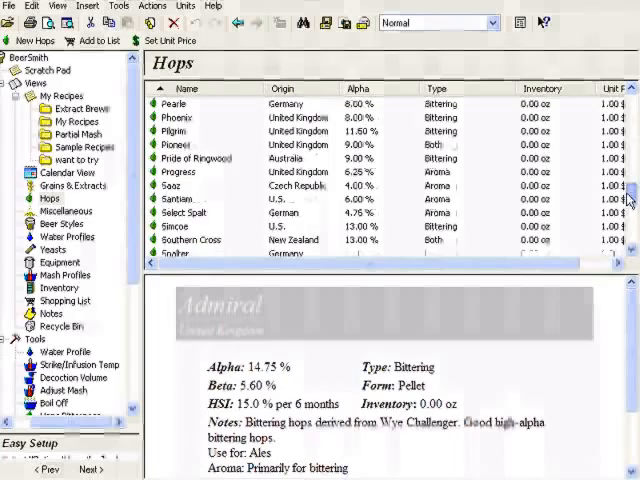
{"action": "scroll", "scroll_direction": "down", "scroll_amount": 3}
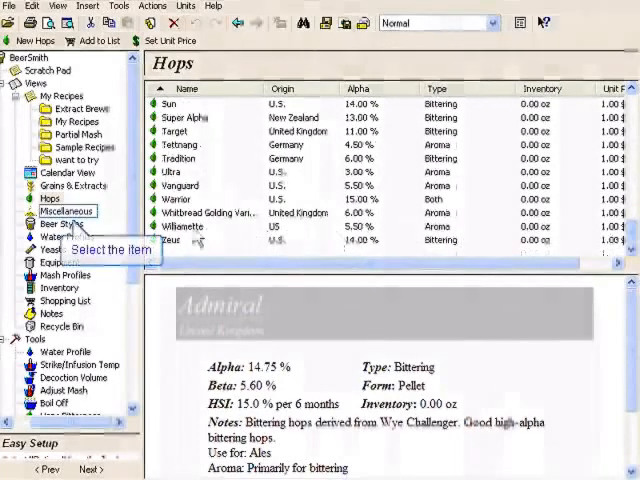
{"action": "left_click", "coordinate": [63, 211]}
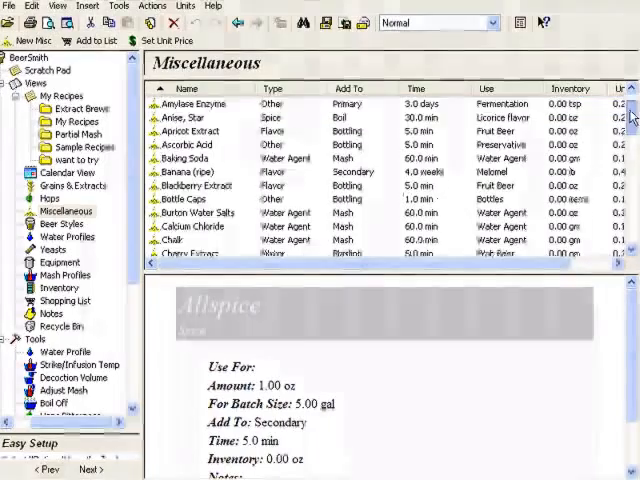
Step: Scroll the Miscellaneous list, then switch to Beer Styles showing American Amber Ale
{"action": "scroll", "scroll_direction": "down", "scroll_amount": 3}
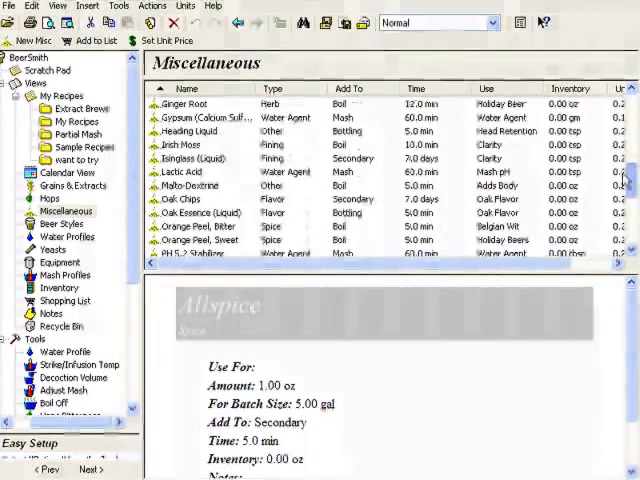
{"action": "scroll", "scroll_direction": "up", "scroll_amount": 3}
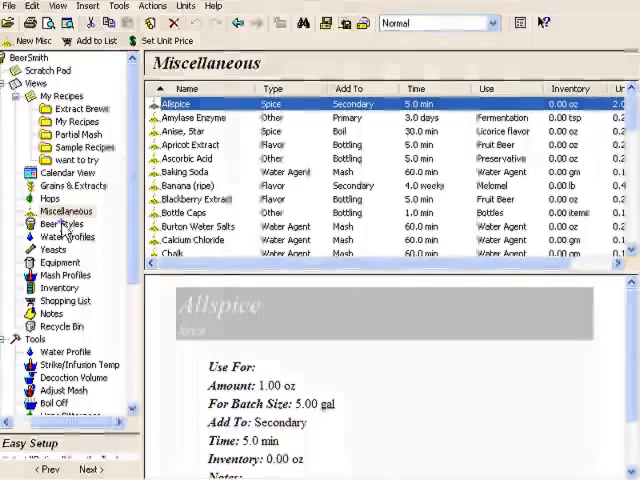
{"action": "left_click", "coordinate": [59, 224]}
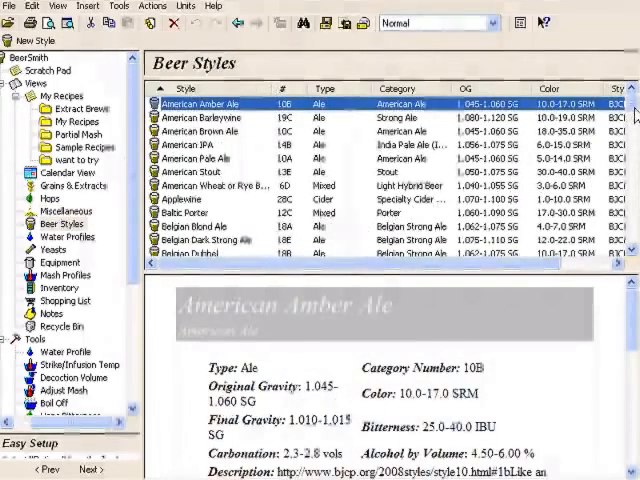
Step: Scroll the Beer Styles list and view the American Brown Ale style
{"action": "scroll", "scroll_direction": "down", "scroll_amount": 3}
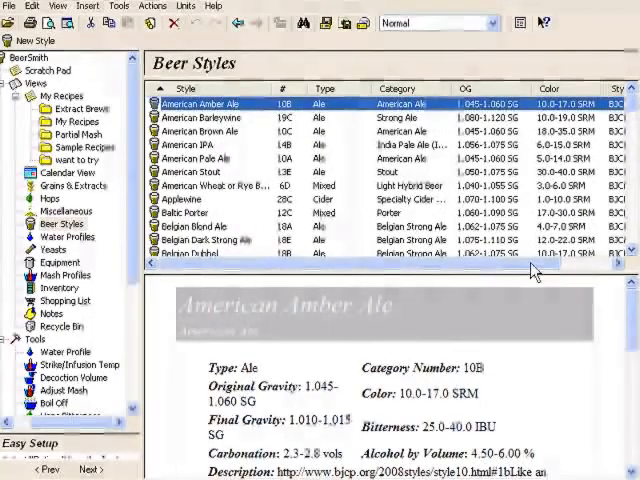
{"action": "scroll", "scroll_direction": "right", "scroll_amount": 3}
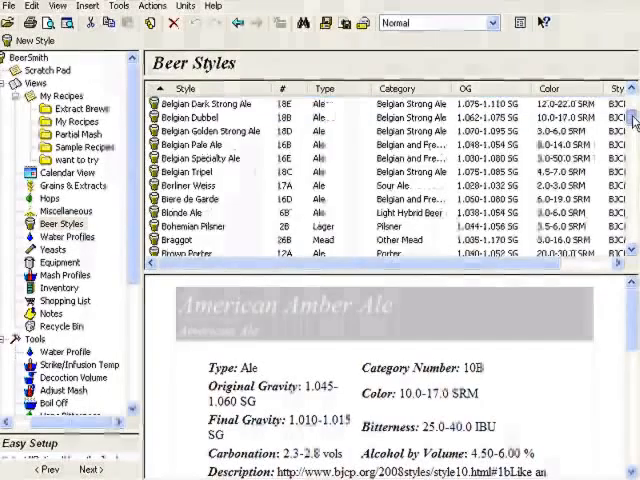
{"action": "scroll", "scroll_direction": "down", "scroll_amount": 3}
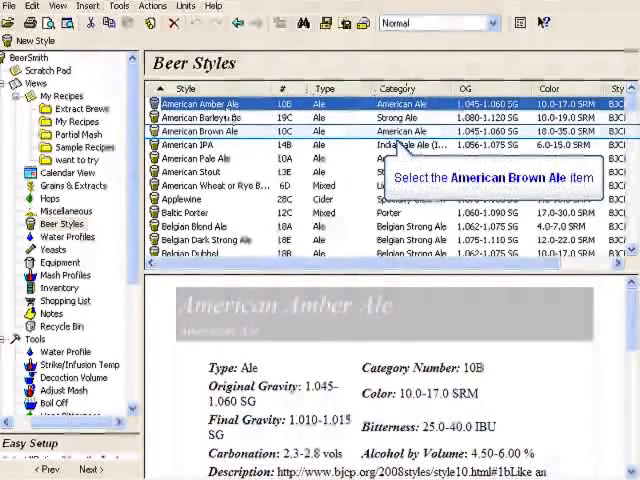
{"action": "left_click", "coordinate": [200, 131]}
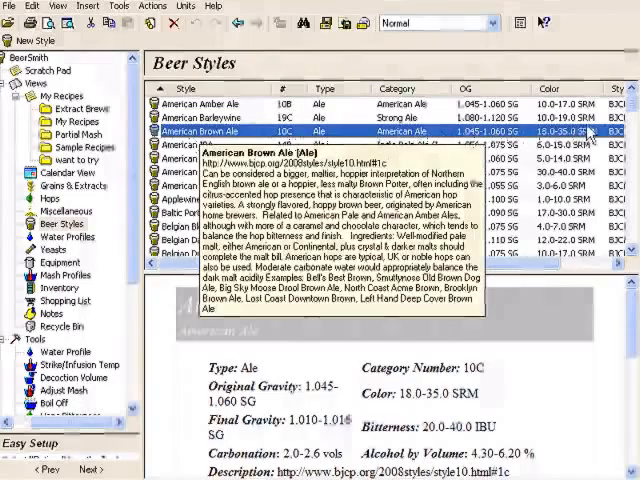
Step: Scroll down to Sweet Mead, then switch to the Water Profiles database
{"action": "scroll", "scroll_direction": "down", "scroll_amount": 3}
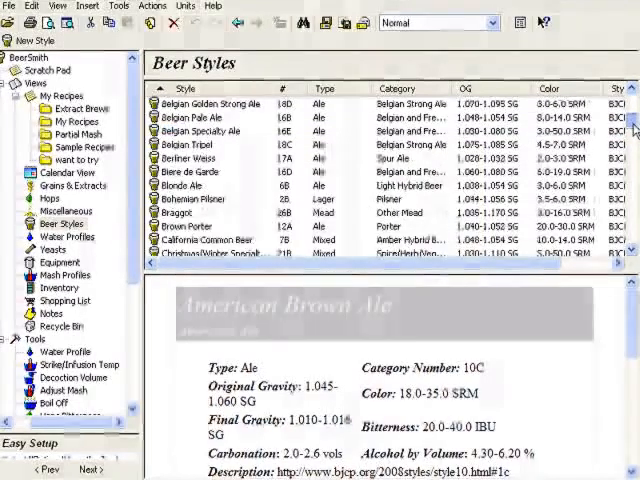
{"action": "scroll", "scroll_direction": "down", "scroll_amount": 3}
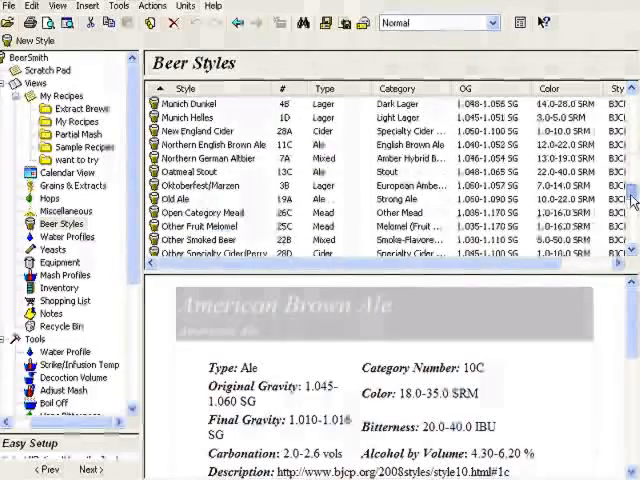
{"action": "scroll", "scroll_direction": "down", "scroll_amount": 3}
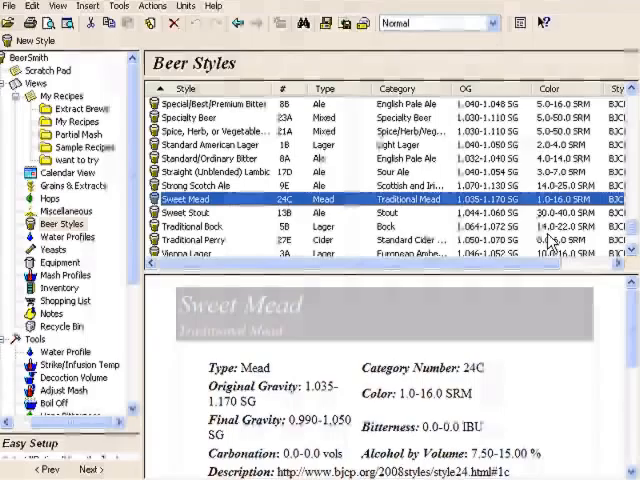
{"action": "mouse_move", "coordinate": [633, 315]}
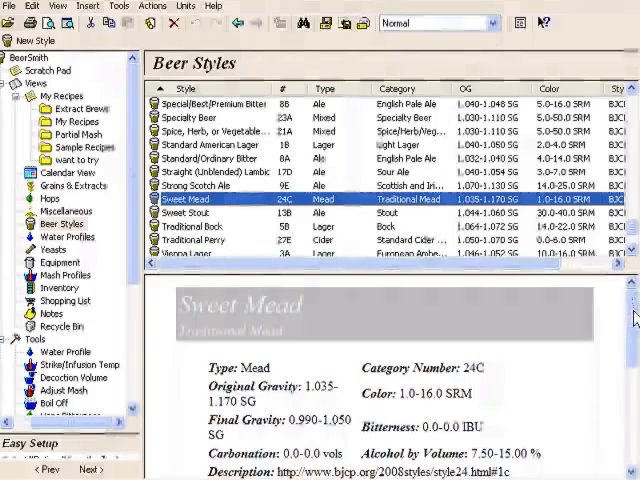
{"action": "scroll", "scroll_direction": "down", "scroll_amount": 3}
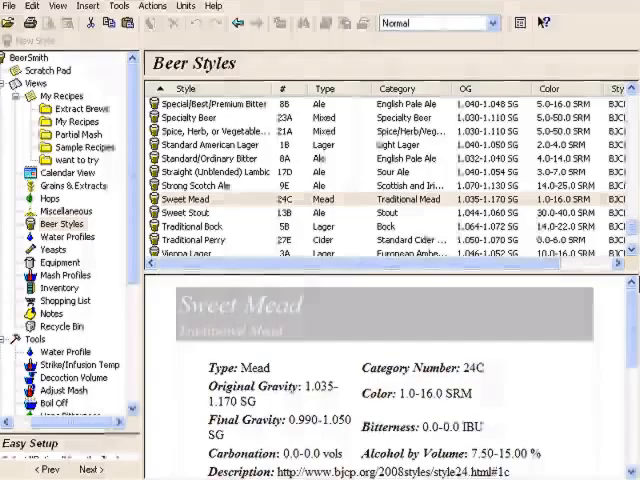
{"action": "left_click", "coordinate": [68, 236]}
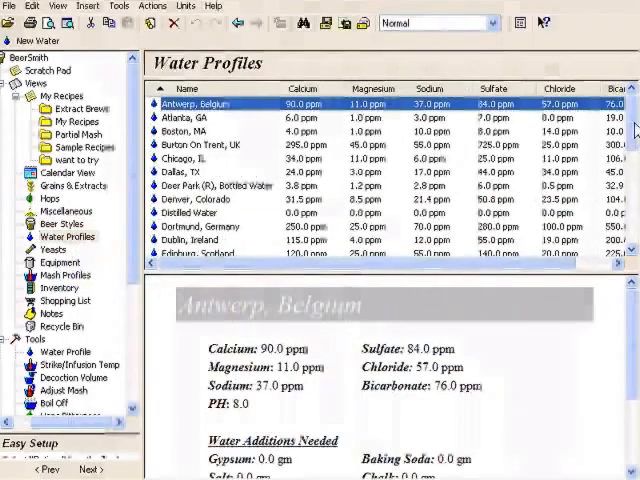
Step: Compare several city water profiles including Pilsen, Czech, then open Ozarka for editing
{"action": "scroll", "scroll_direction": "down", "scroll_amount": 3}
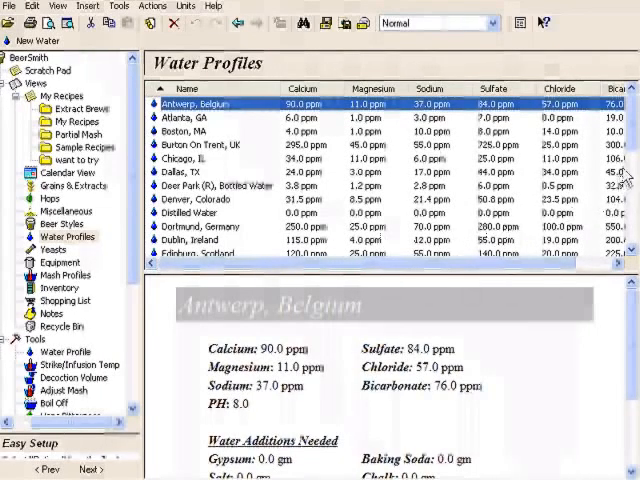
{"action": "mouse_move", "coordinate": [184, 118]}
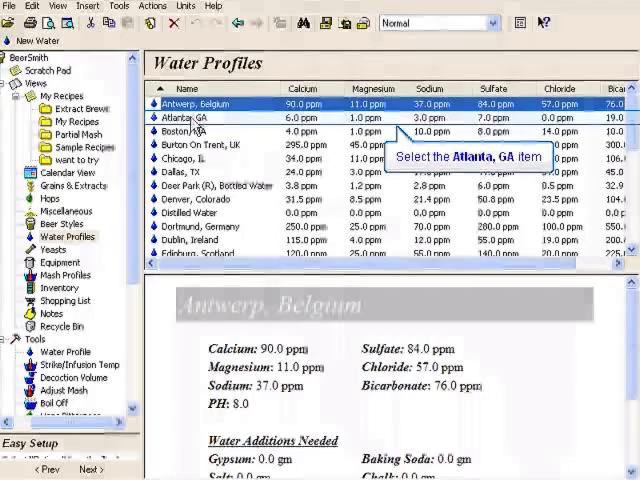
{"action": "left_click", "coordinate": [190, 131]}
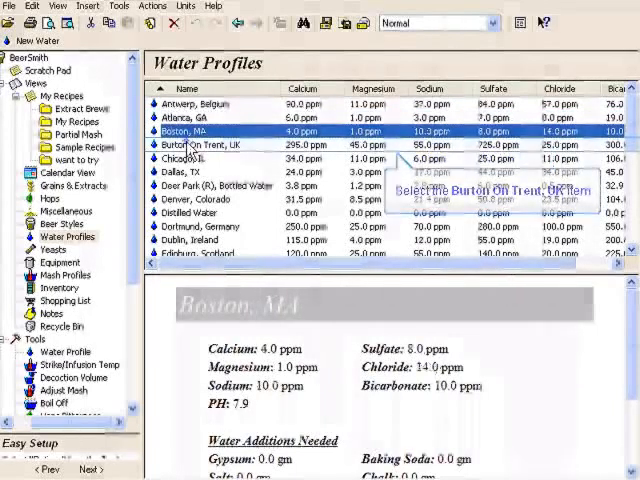
{"action": "left_click", "coordinate": [185, 172]}
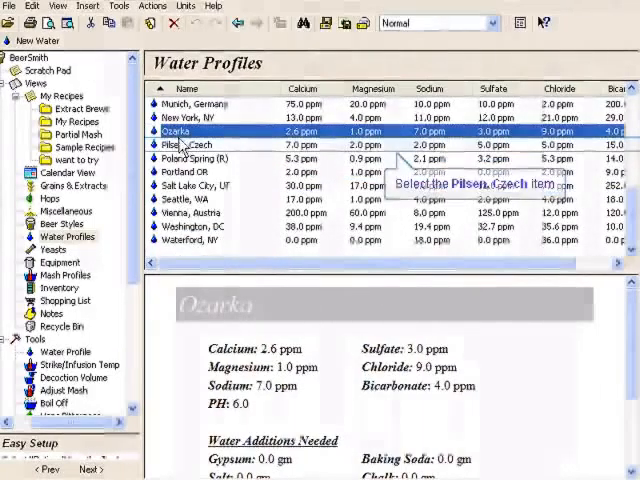
{"action": "left_click", "coordinate": [185, 145]}
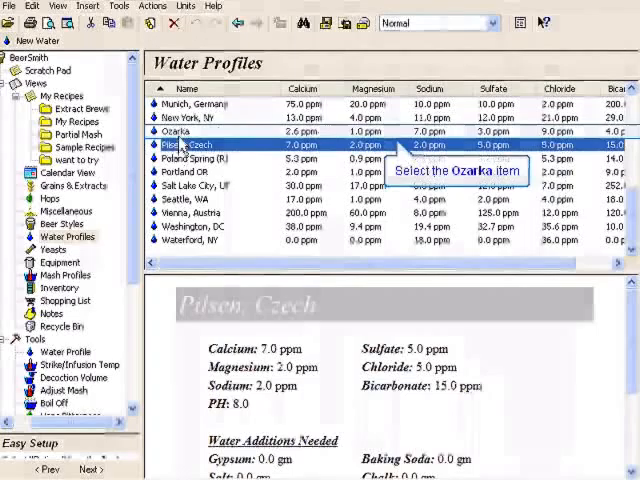
{"action": "double_click", "coordinate": [180, 131]}
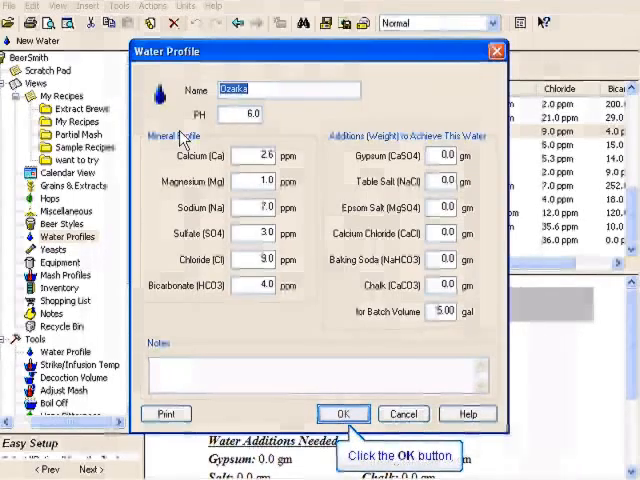
{"action": "mouse_move", "coordinate": [340, 283]}
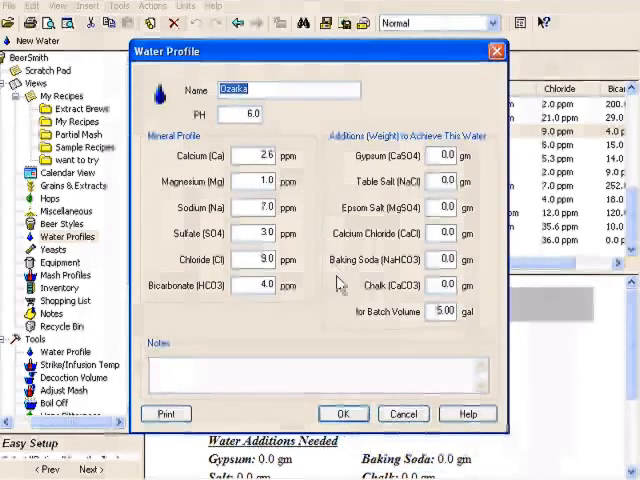
Step: Close the Ozarka profile with OK and show American Megabrewery in Yeasts
{"action": "left_click", "coordinate": [343, 413]}
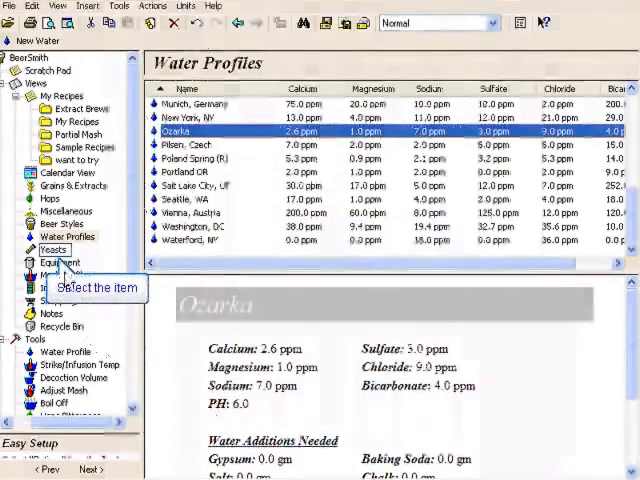
{"action": "left_click", "coordinate": [50, 249]}
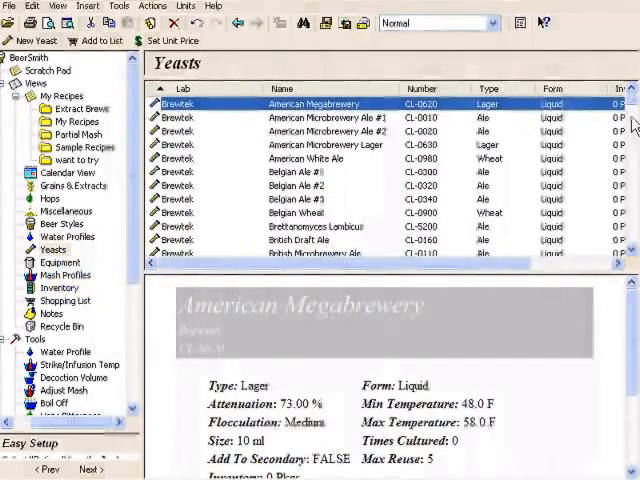
{"action": "scroll", "scroll_direction": "down", "scroll_amount": 3}
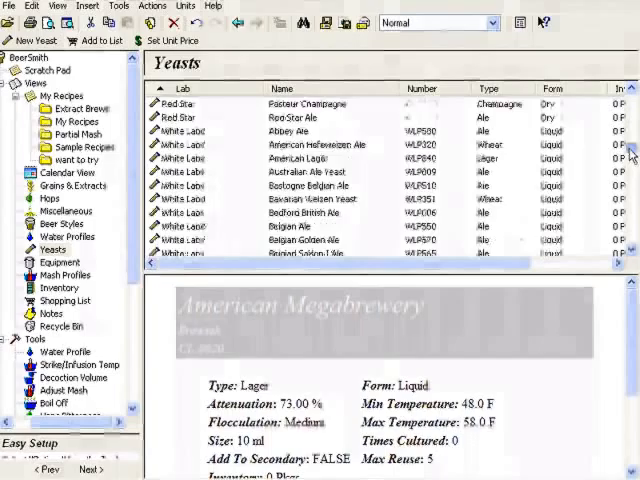
{"action": "scroll", "scroll_direction": "down", "scroll_amount": 3}
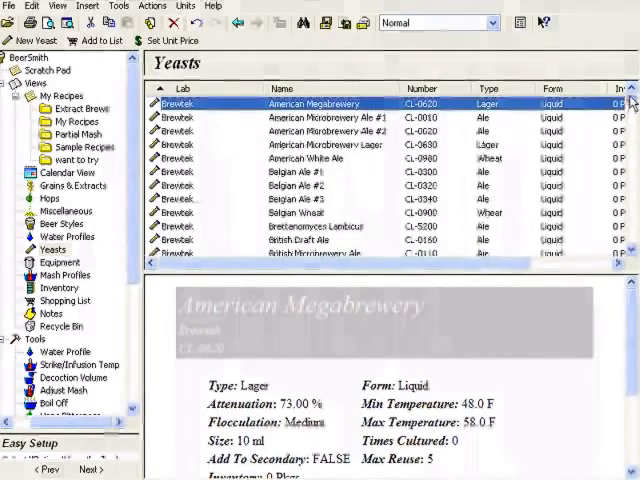
{"action": "mouse_move", "coordinate": [35, 40]}
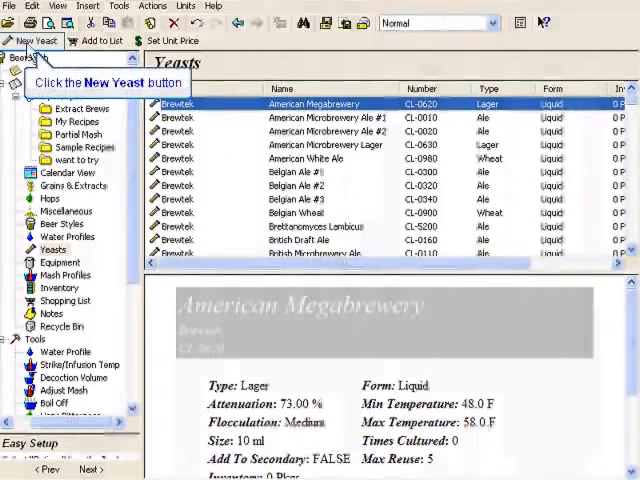
{"action": "left_click", "coordinate": [33, 40]}
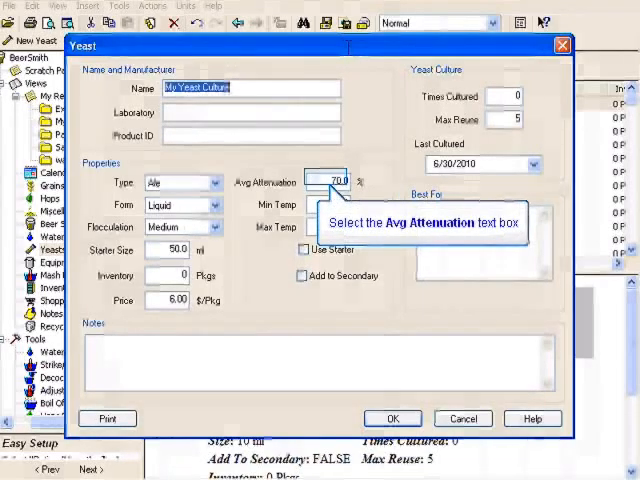
Step: Give the new yeast 70% attenuation and a 65–73 F range, then switch to Equipment
{"action": "left_click", "coordinate": [335, 181]}
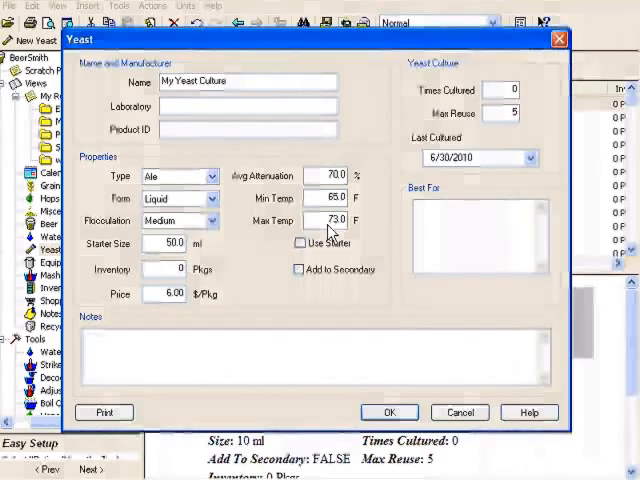
{"action": "mouse_move", "coordinate": [459, 412]}
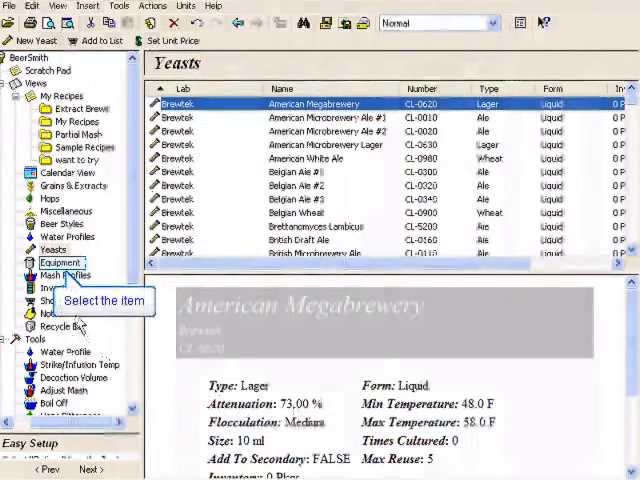
{"action": "left_click", "coordinate": [59, 262]}
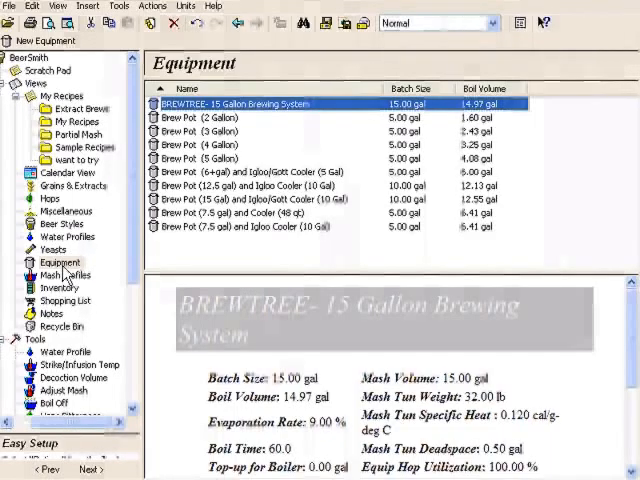
{"action": "mouse_move", "coordinate": [200, 131]}
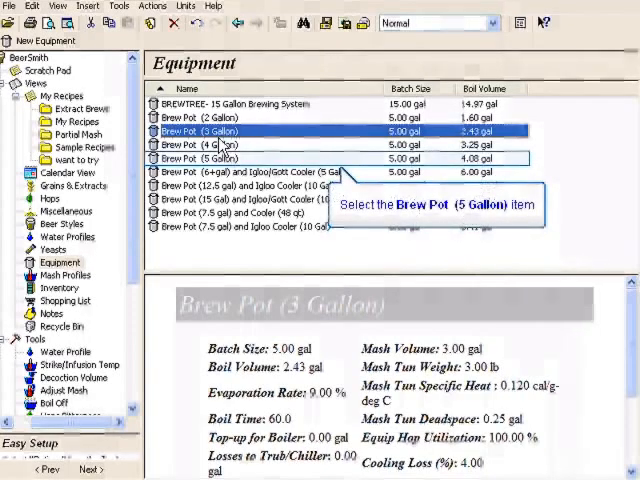
Step: View the Brew Pot (5 Gallon) equipment profile details
{"action": "left_click", "coordinate": [200, 158]}
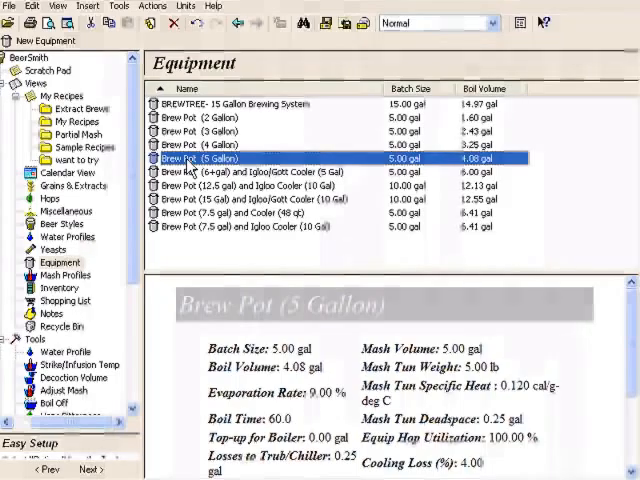
{"action": "mouse_move", "coordinate": [64, 275]}
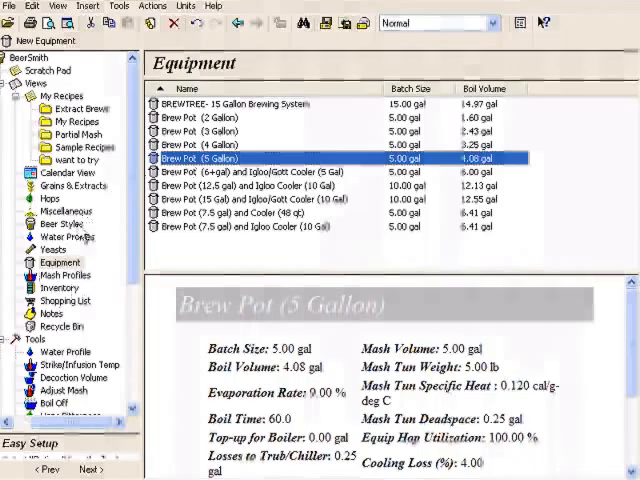
Step: Open Mash Profiles and scroll through the Decoction Mash, Double profile details
{"action": "left_click", "coordinate": [63, 275]}
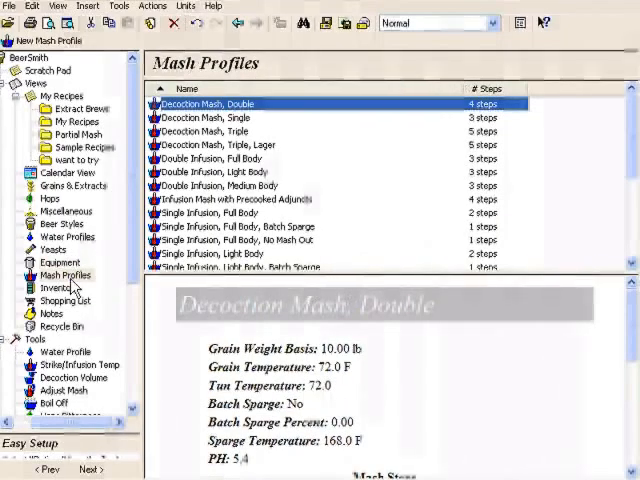
{"action": "scroll", "scroll_direction": "down", "scroll_amount": 3}
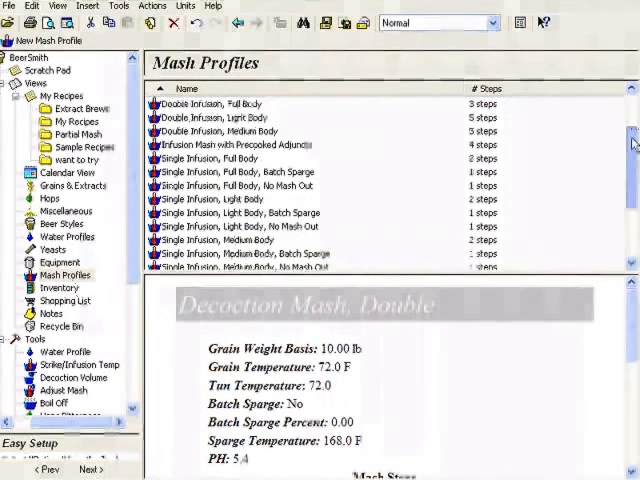
{"action": "scroll", "scroll_direction": "up", "scroll_amount": 3}
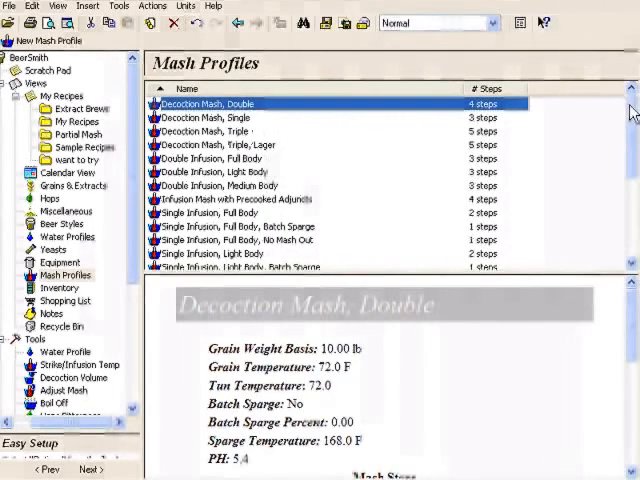
{"action": "scroll", "scroll_direction": "down", "scroll_amount": 3}
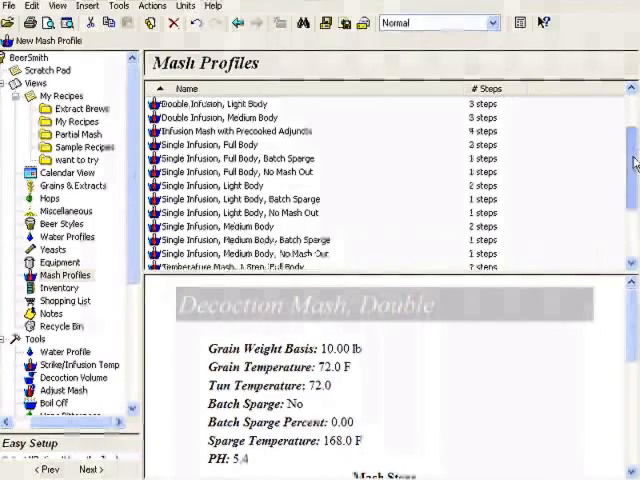
{"action": "scroll", "scroll_direction": "up", "scroll_amount": 3}
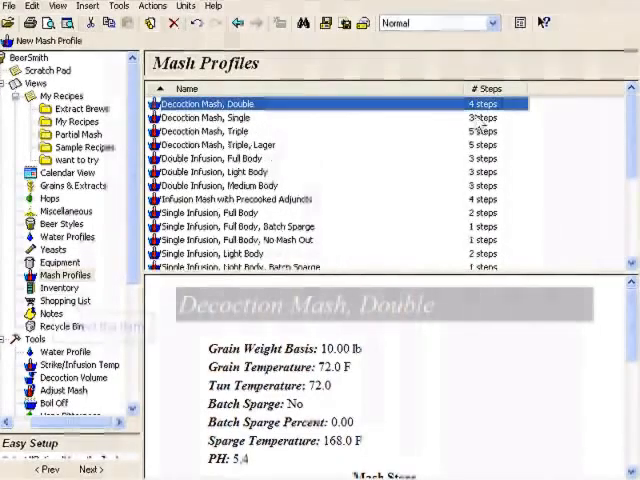
{"action": "mouse_move", "coordinate": [55, 288]}
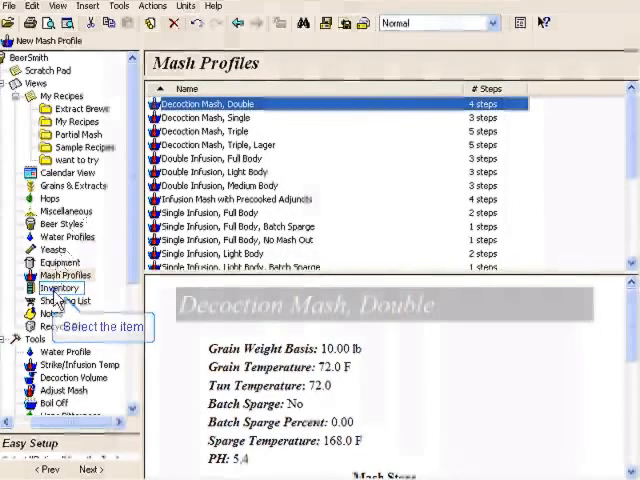
Step: Check the empty Inventory, then view the Shopping List with its $0.00 total
{"action": "left_click", "coordinate": [59, 288]}
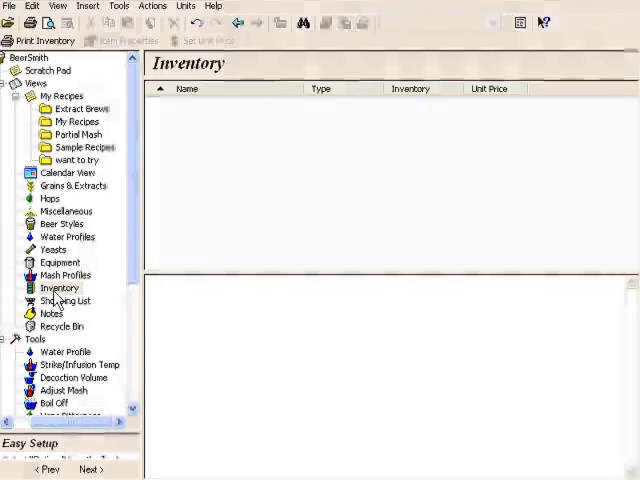
{"action": "mouse_move", "coordinate": [65, 301]}
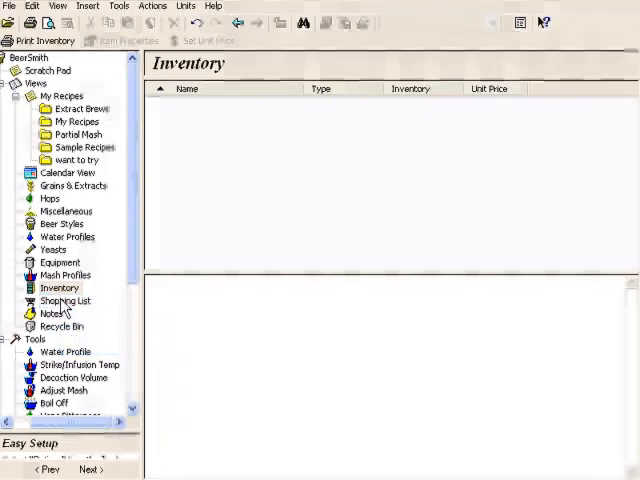
{"action": "left_click", "coordinate": [64, 301]}
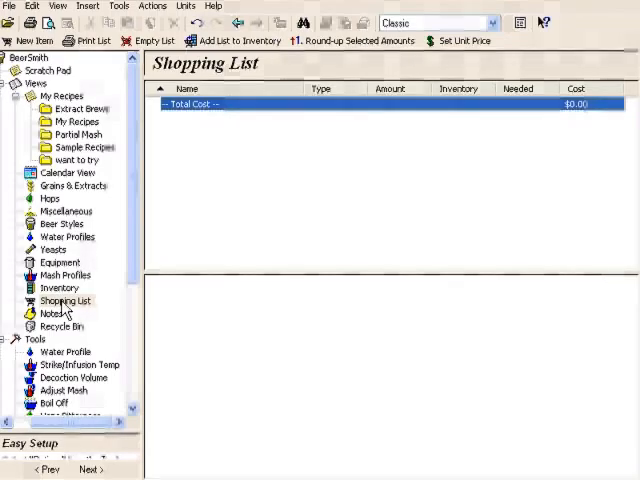
{"action": "mouse_move", "coordinate": [65, 312]}
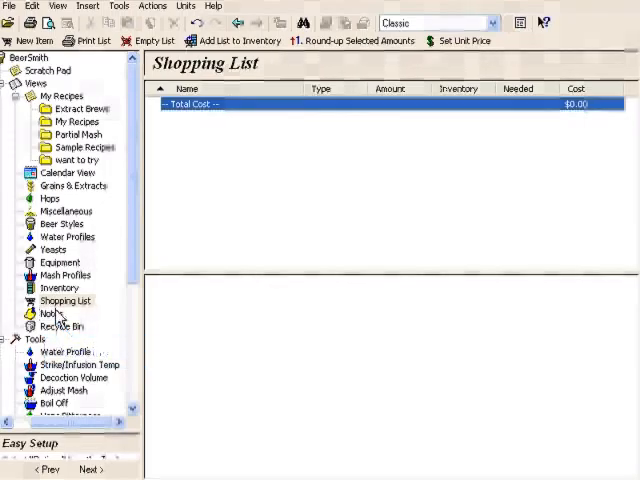
Step: View the empty Notes list, then open the Recycle Bin of deleted recipes and folder
{"action": "left_click", "coordinate": [51, 314]}
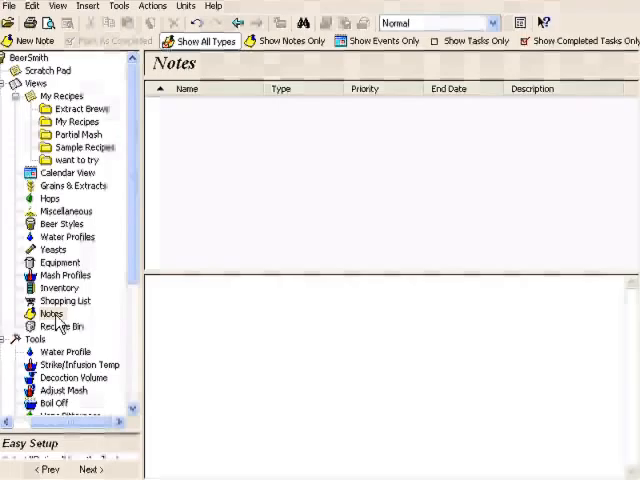
{"action": "mouse_move", "coordinate": [138, 224]}
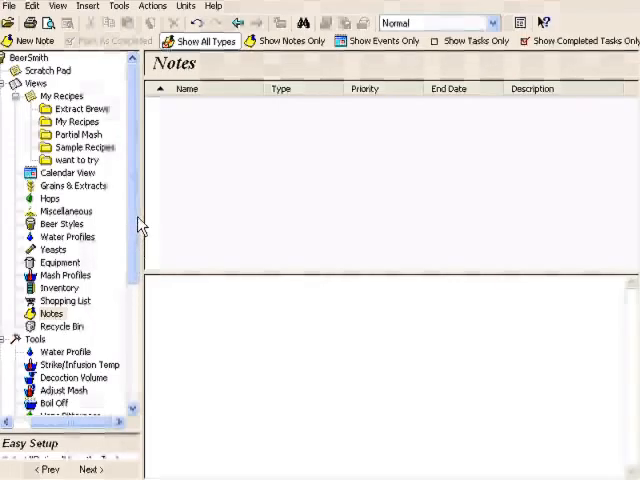
{"action": "scroll", "scroll_direction": "down", "scroll_amount": 3}
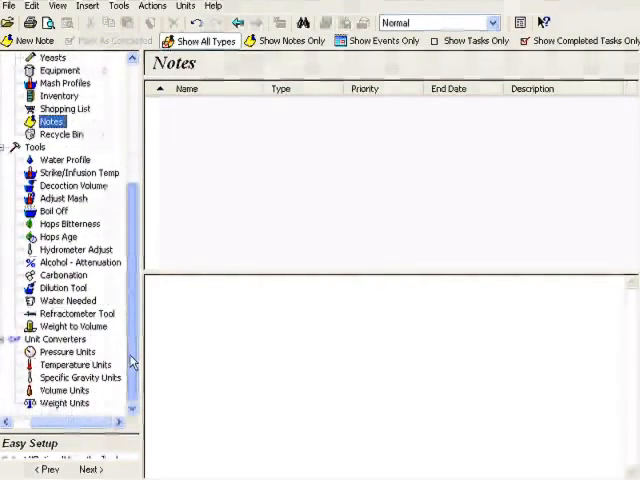
{"action": "left_click", "coordinate": [61, 133]}
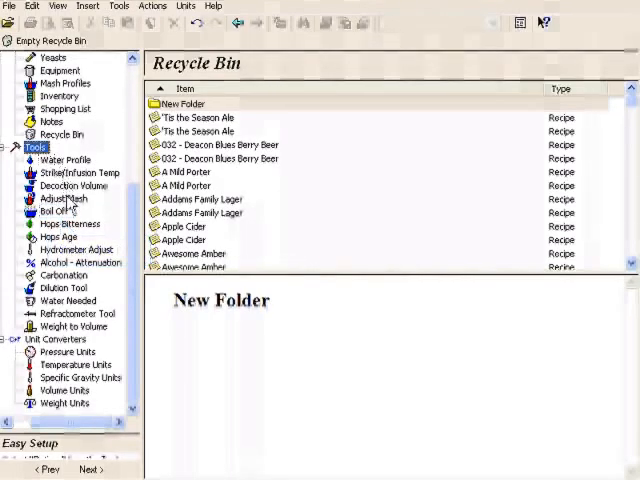
Step: View the Boil Off calculator, then the Hops Bitterness calculator showing zero IBU
{"action": "left_click", "coordinate": [55, 211]}
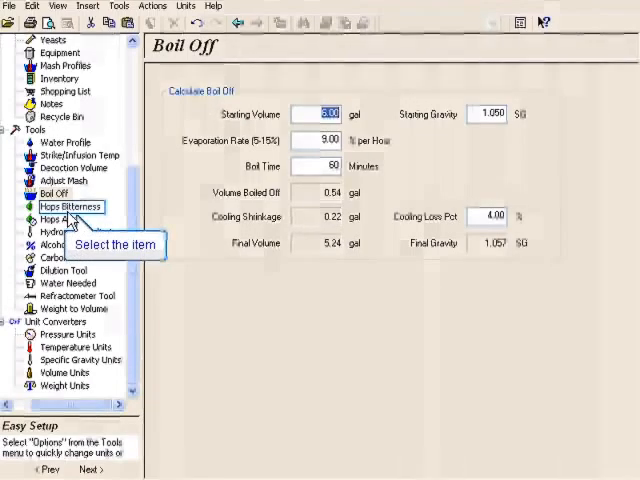
{"action": "left_click", "coordinate": [69, 206]}
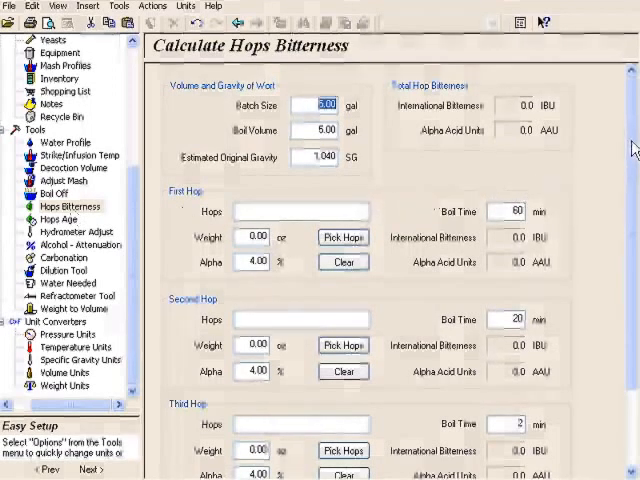
{"action": "scroll", "scroll_direction": "down", "scroll_amount": 3}
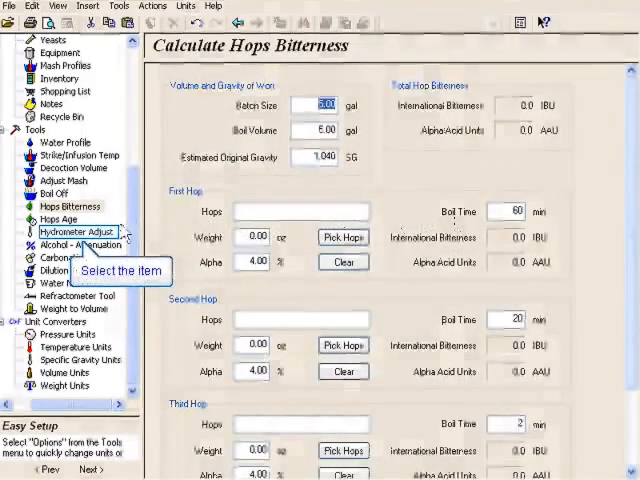
Step: Browse the Hydrometer Adjust, Carbonation and Alcohol calculators, ending on the Dilution Tool
{"action": "left_click", "coordinate": [74, 231]}
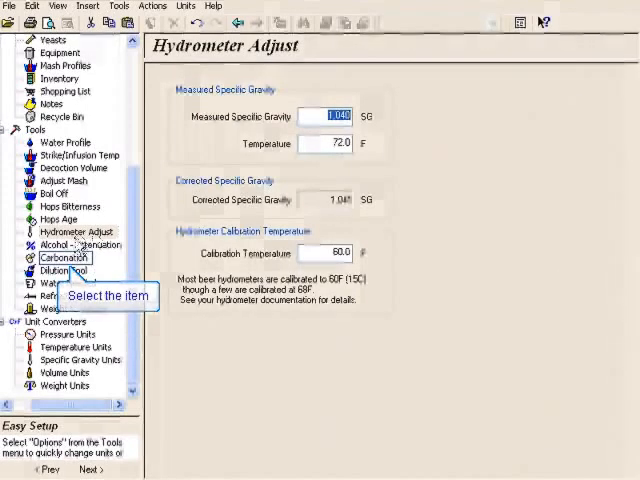
{"action": "left_click", "coordinate": [62, 257]}
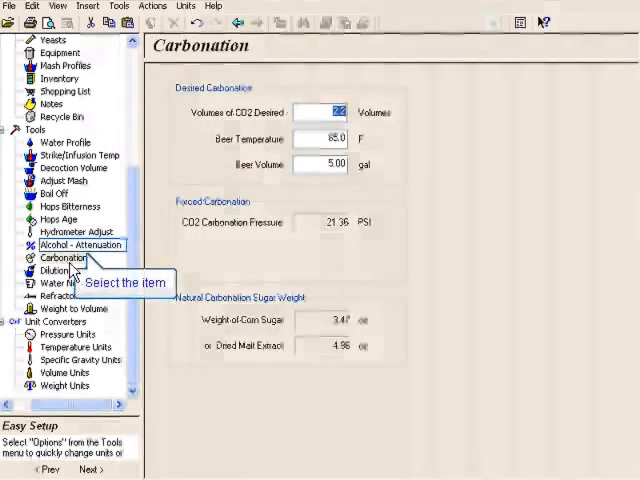
{"action": "left_click", "coordinate": [79, 244]}
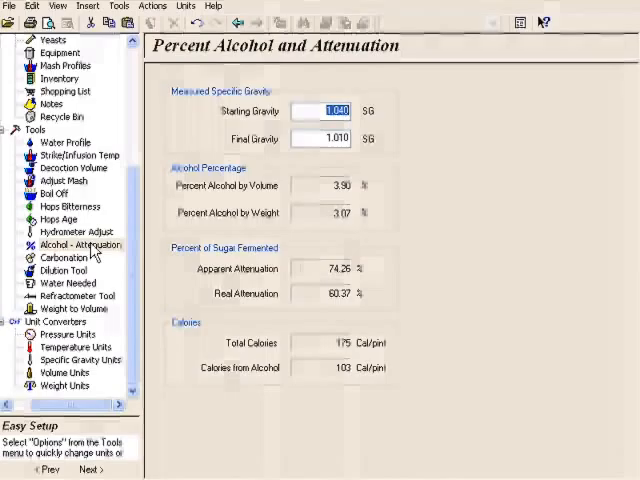
{"action": "mouse_move", "coordinate": [95, 258]}
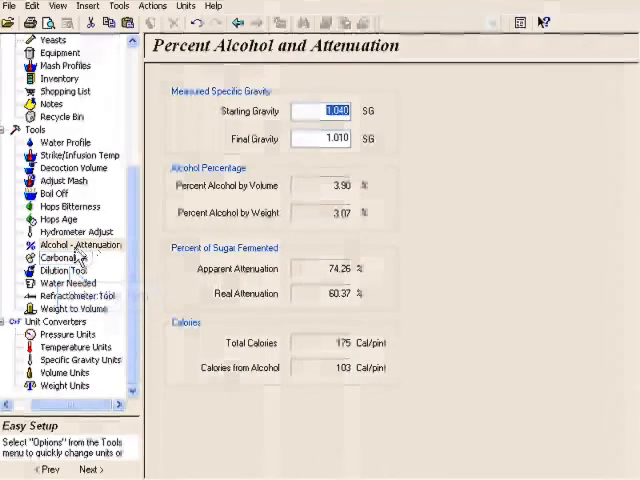
{"action": "left_click", "coordinate": [63, 257]}
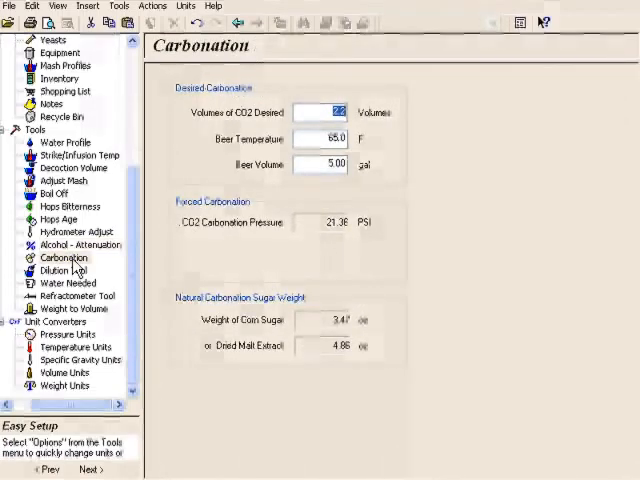
{"action": "mouse_move", "coordinate": [58, 270]}
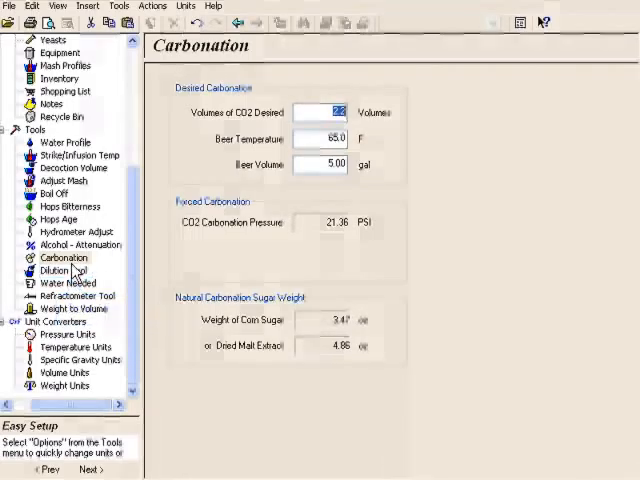
{"action": "left_click", "coordinate": [59, 270]}
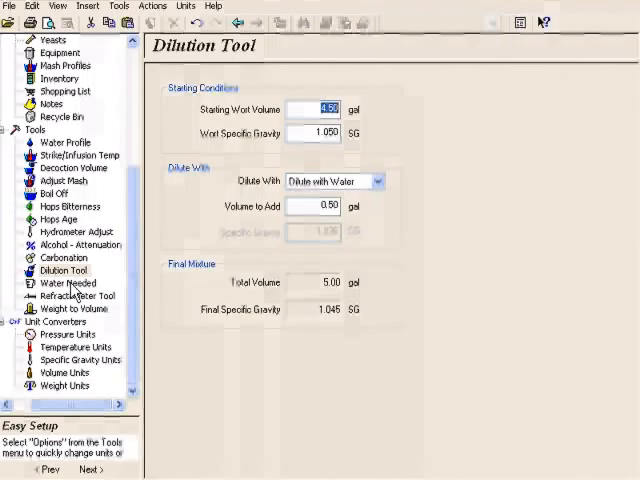
Step: Browse the Refractometer calculation types, Weight to Volume, Pressure Units and Specific Gravity converters
{"action": "left_click", "coordinate": [75, 295]}
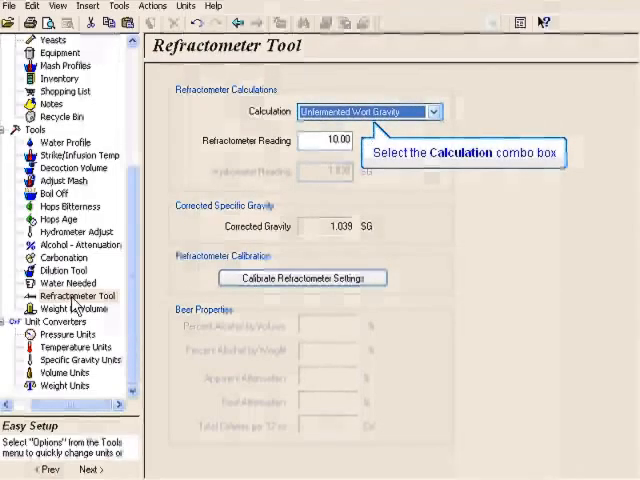
{"action": "mouse_move", "coordinate": [367, 218]}
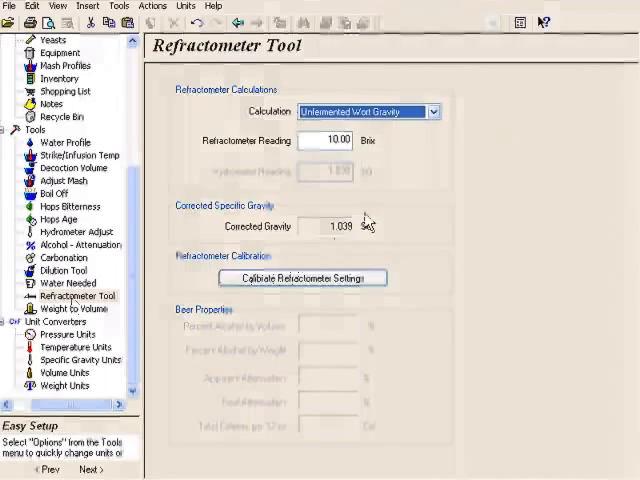
{"action": "left_click", "coordinate": [432, 111]}
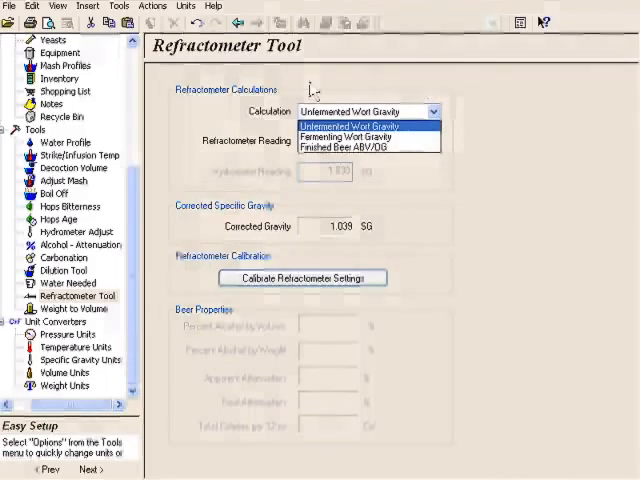
{"action": "left_click", "coordinate": [68, 309]}
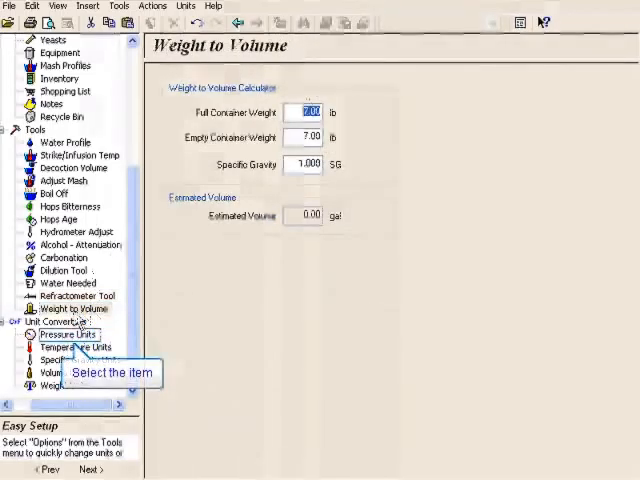
{"action": "left_click", "coordinate": [68, 334]}
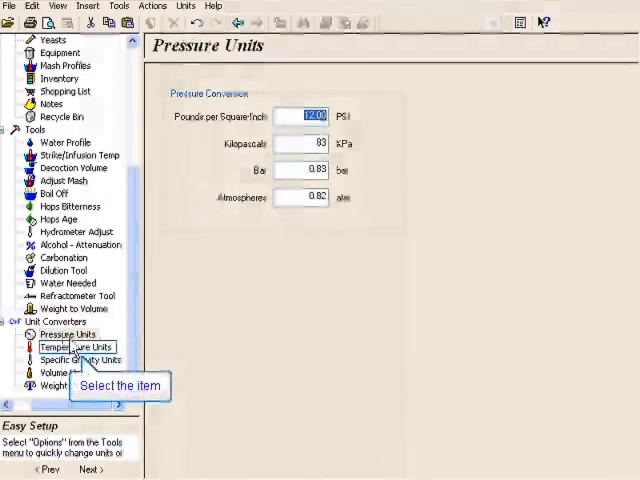
{"action": "left_click", "coordinate": [78, 359]}
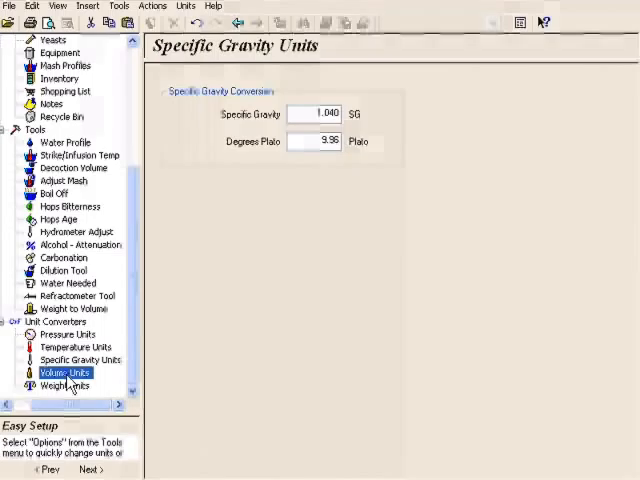